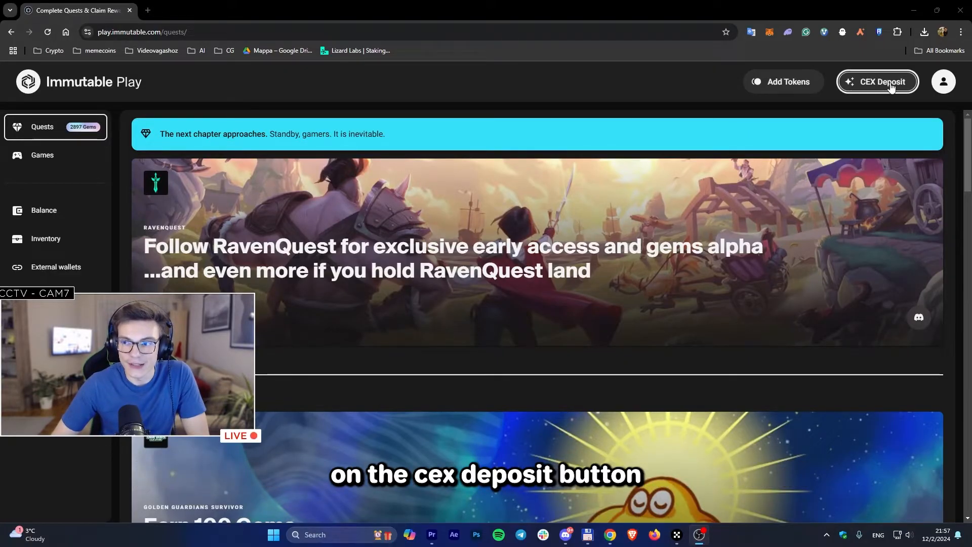
- Start a CEX deposit and link an EVM wallet via Immutable Passport
left_click(876, 81)
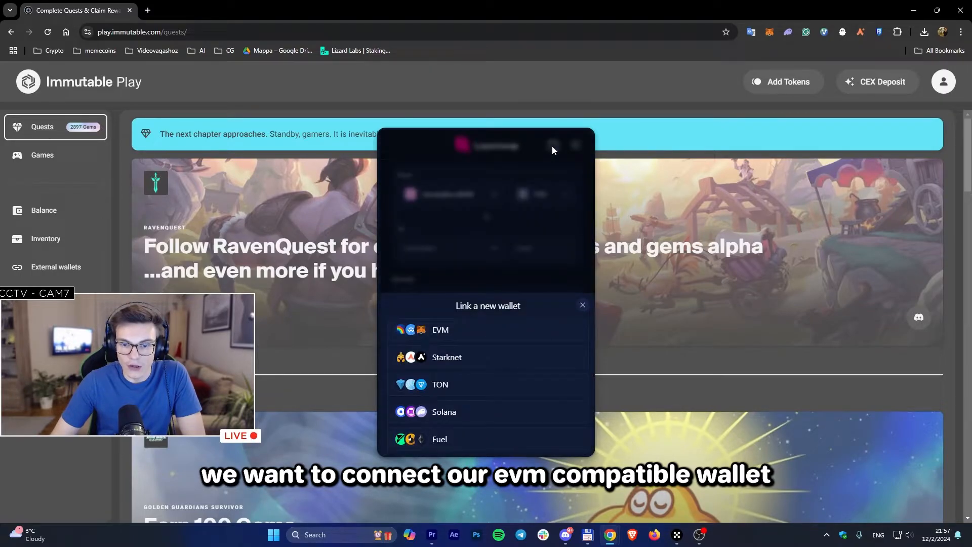
left_click(440, 329)
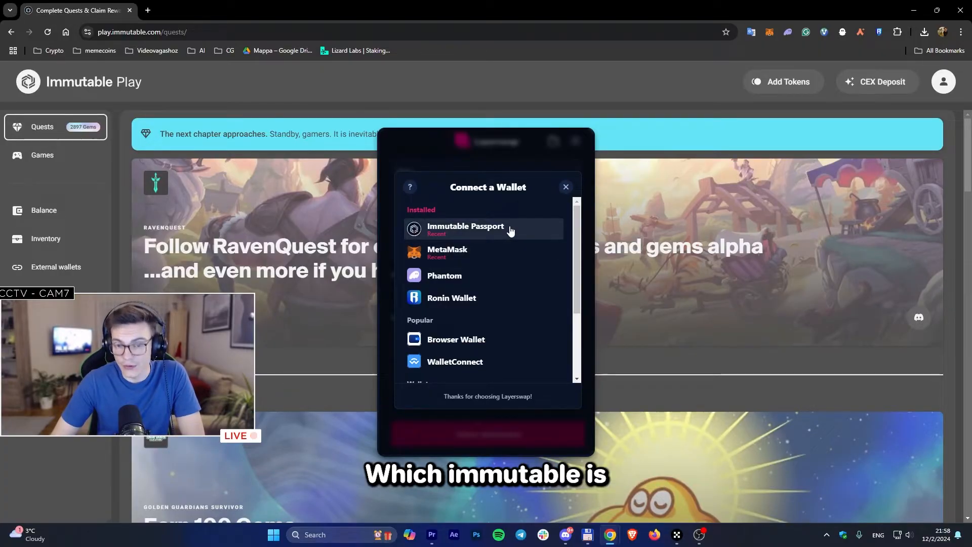
left_click(465, 230)
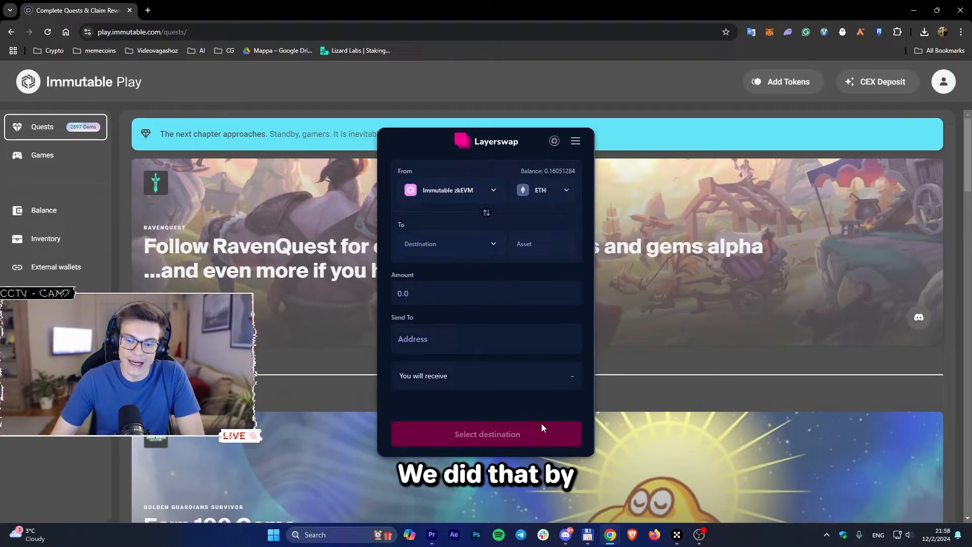
- View the connected Passport wallet and its Immutable zkEVM ETH balance
left_click(563, 191)
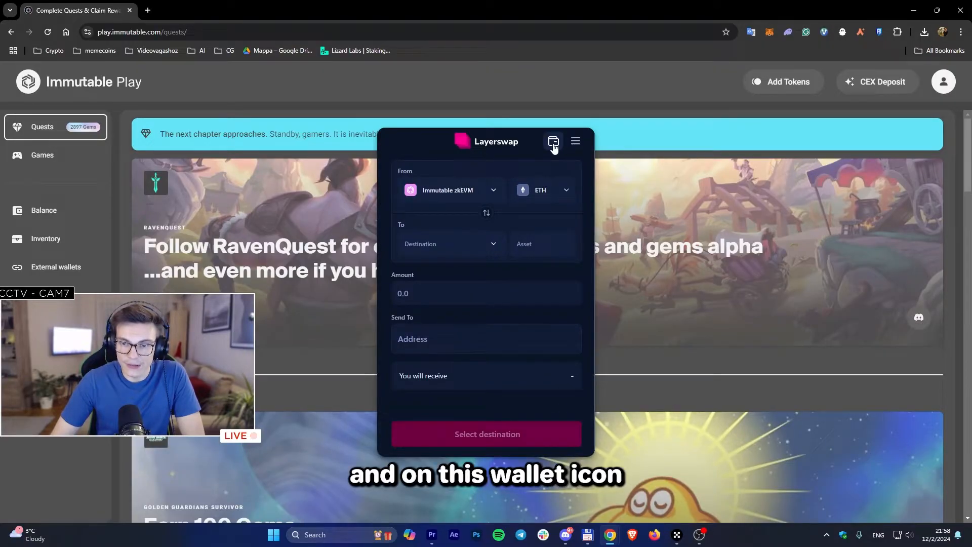
left_click(552, 141)
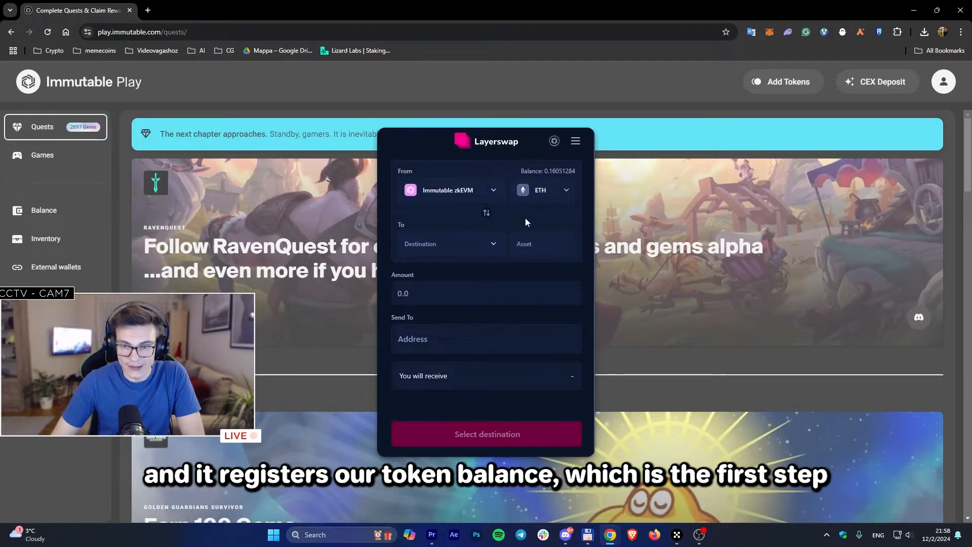
mouse_move(489, 256)
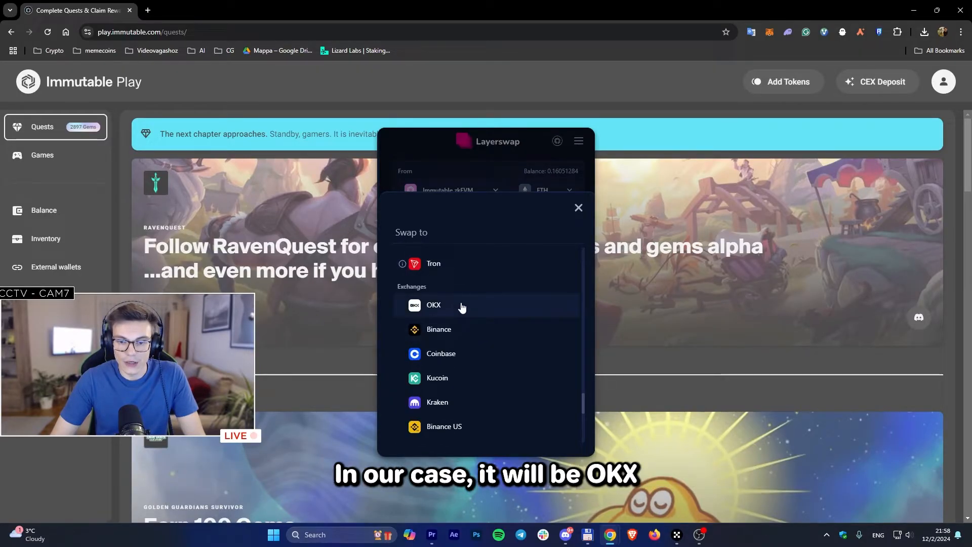
- Route USDC from Immutable zkEVM to OKX, receiving USDC, and list deposit networks
left_click(433, 305)
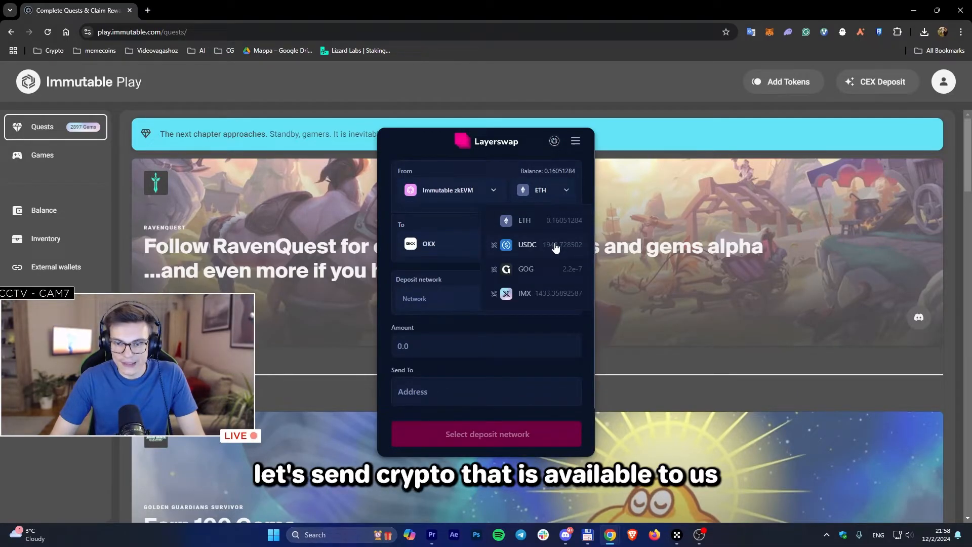
left_click(527, 244)
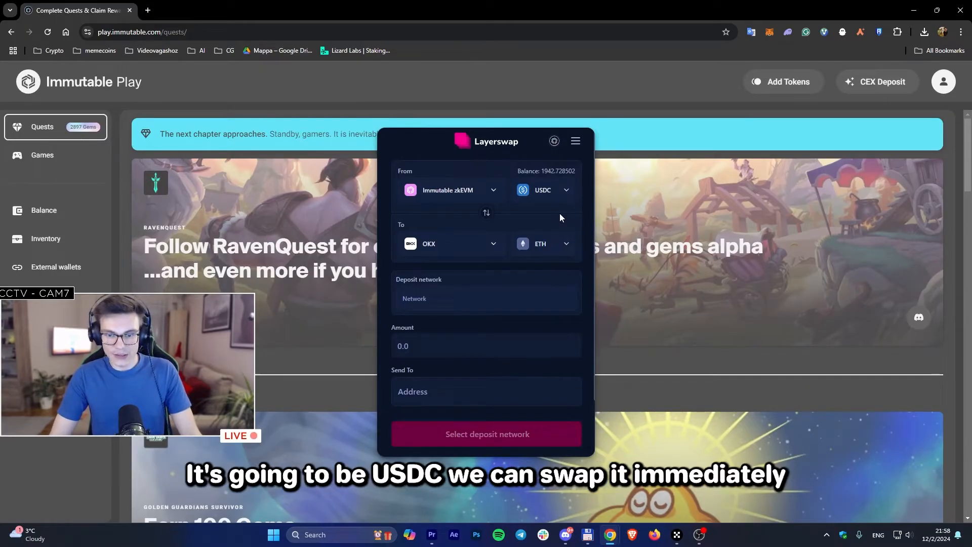
mouse_move(436, 259)
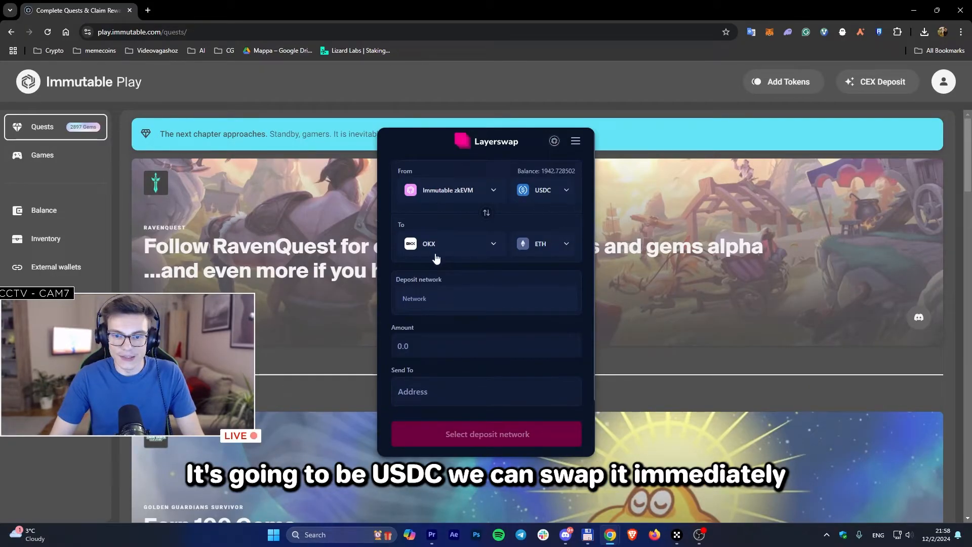
left_click(542, 243)
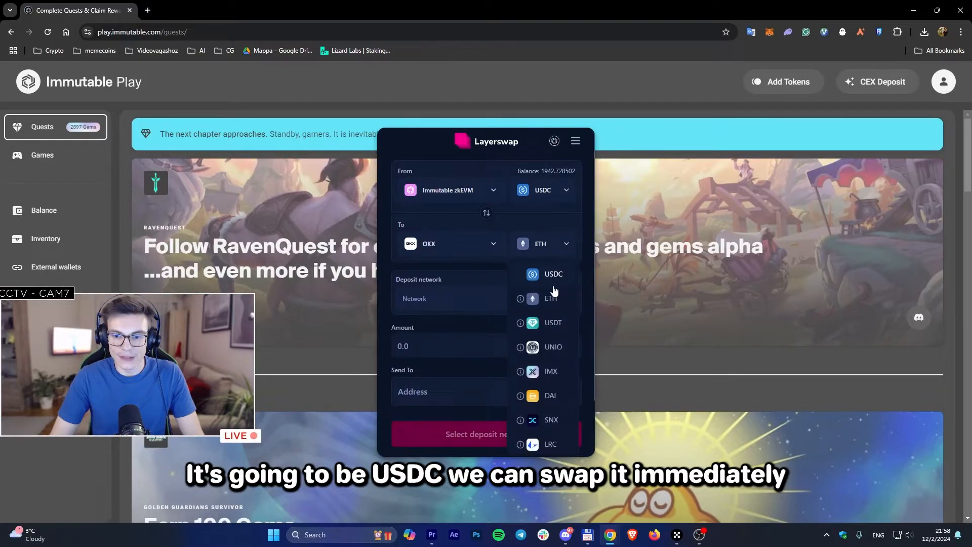
left_click(552, 274)
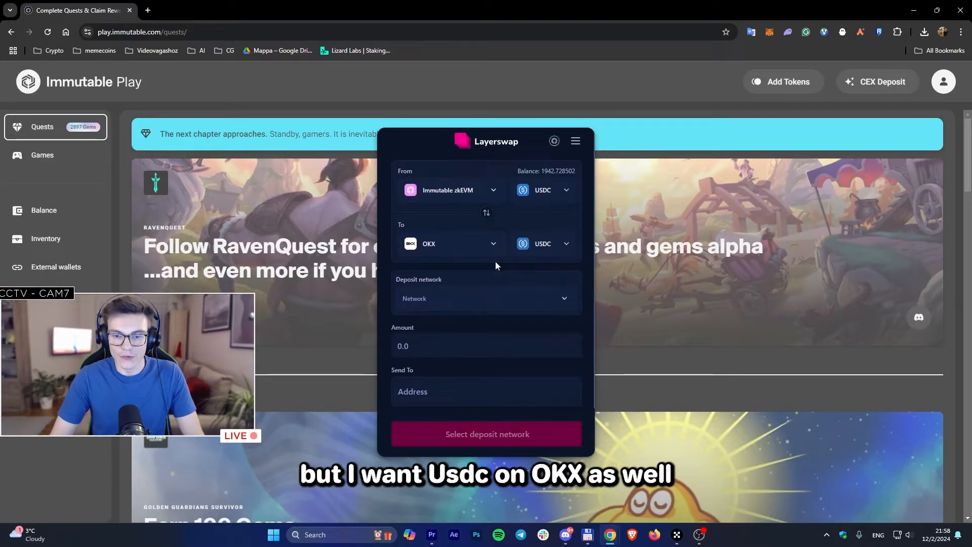
mouse_move(470, 268)
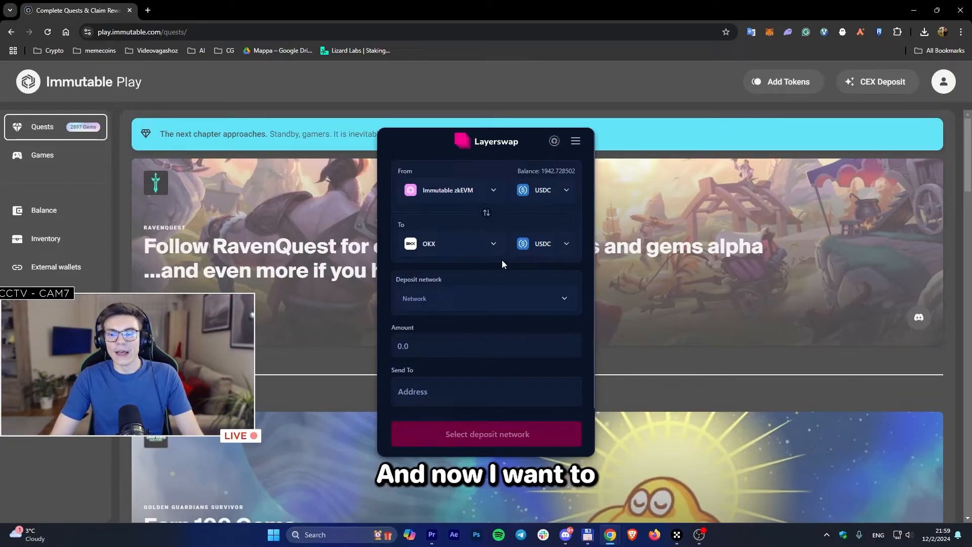
left_click(486, 298)
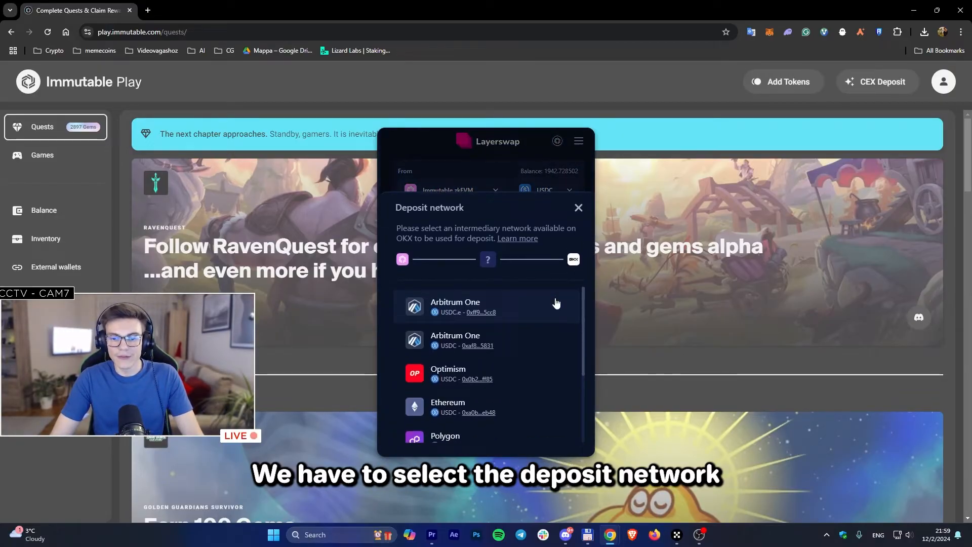
mouse_move(536, 300)
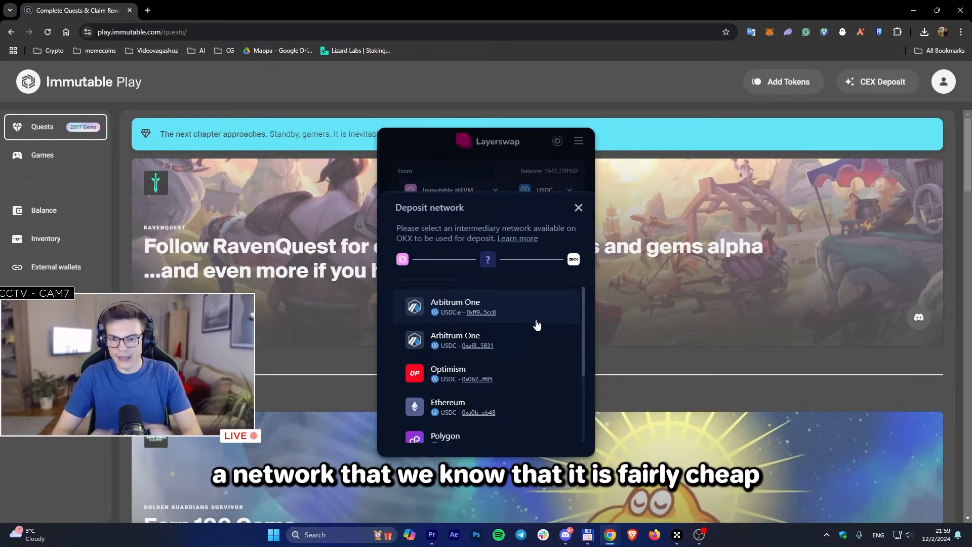
- Pick Base as the deposit network and switch to the OKX window
scroll("down", 3)
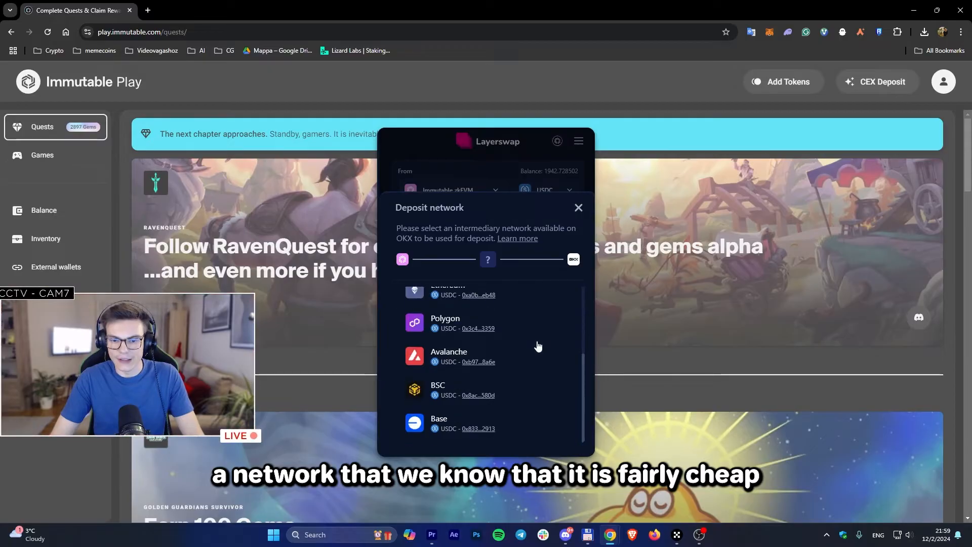
left_click(439, 422)
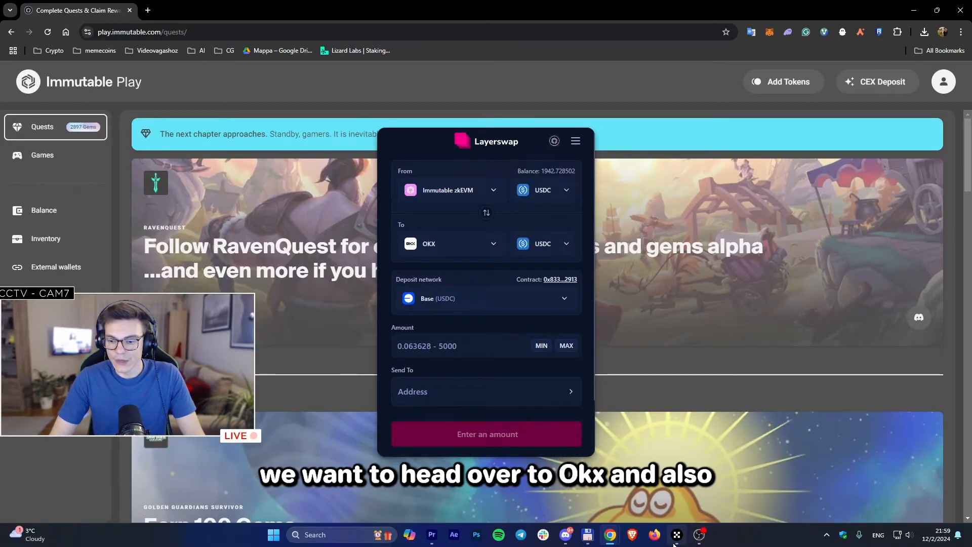
left_click(815, 73)
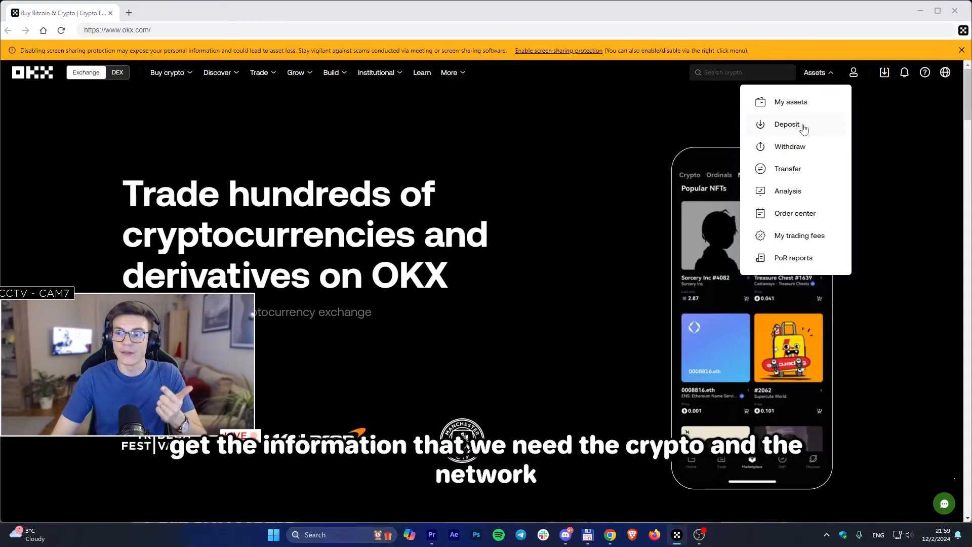
- Copy OKX's USDC deposit address on the Base network
left_click(787, 124)
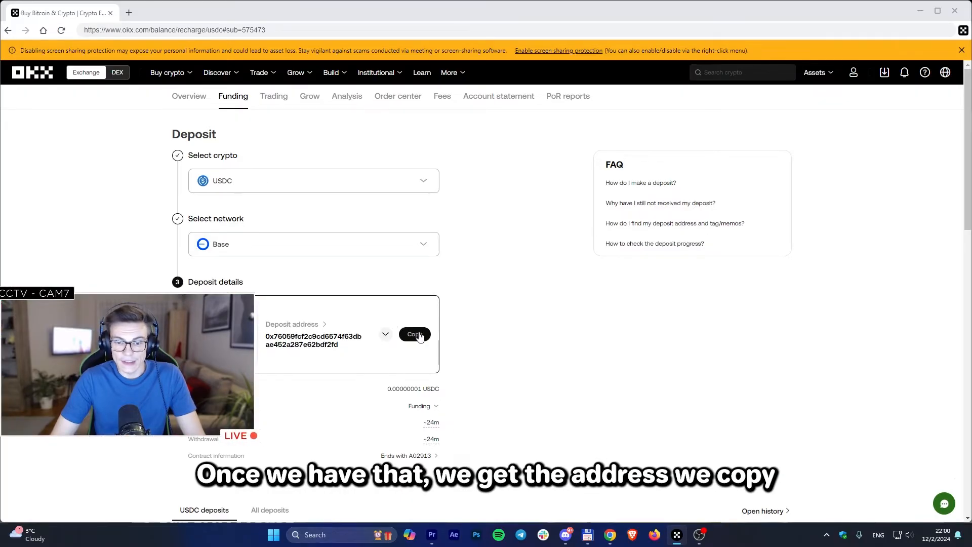
left_click(415, 334)
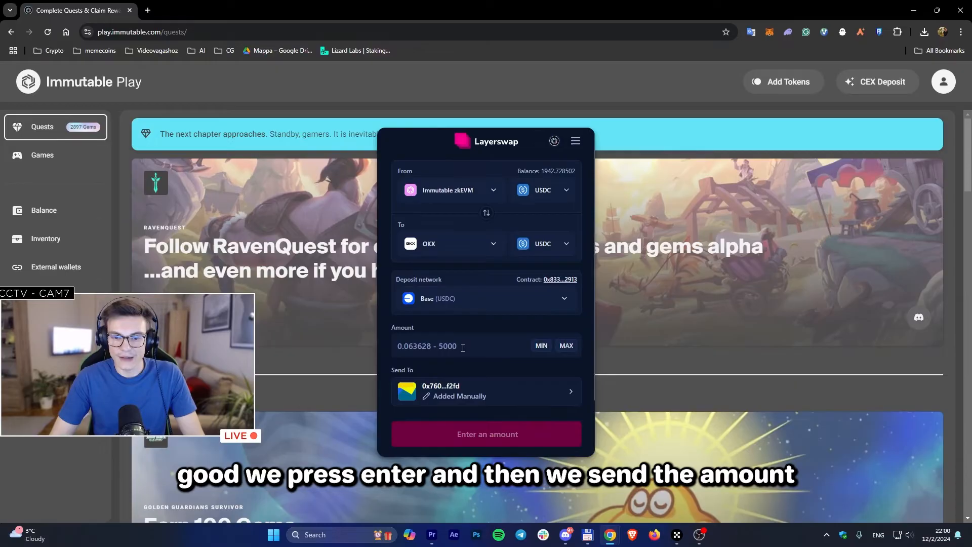
- Enter an amount of 150 USDC and start the swap
left_click(457, 346)
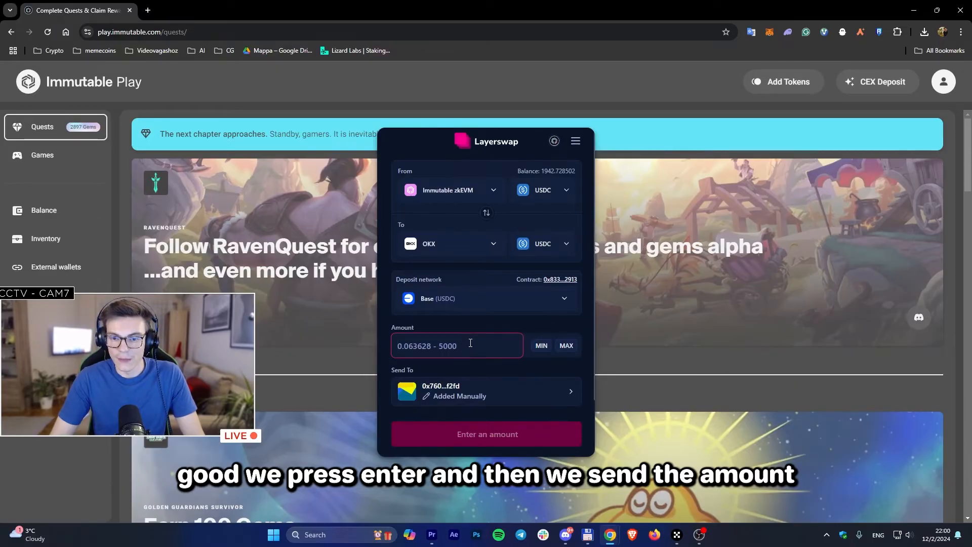
type("1500")
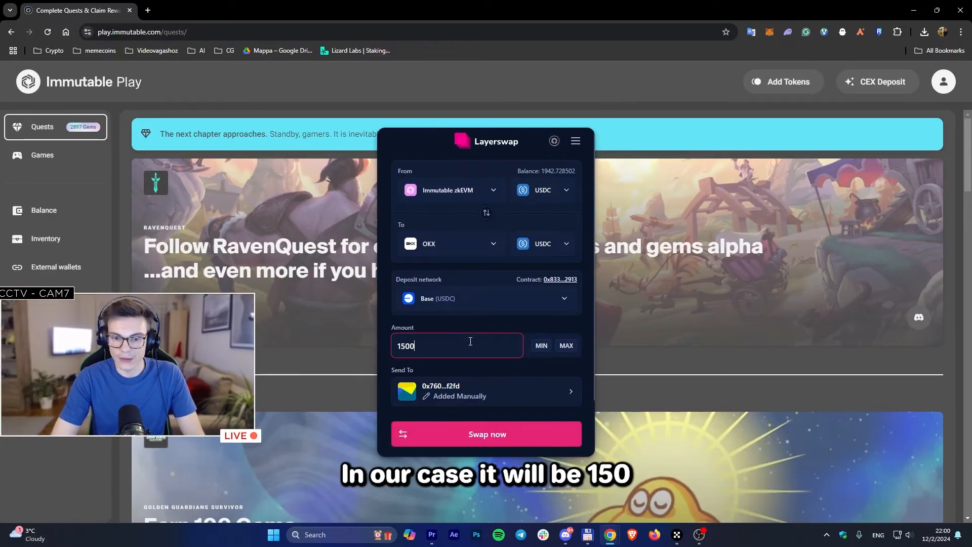
key("Backspace")
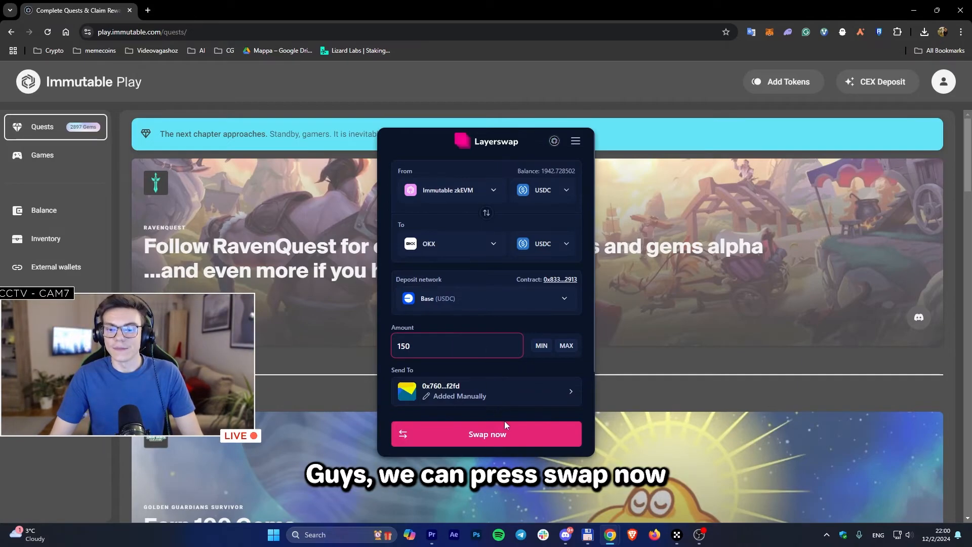
left_click(486, 434)
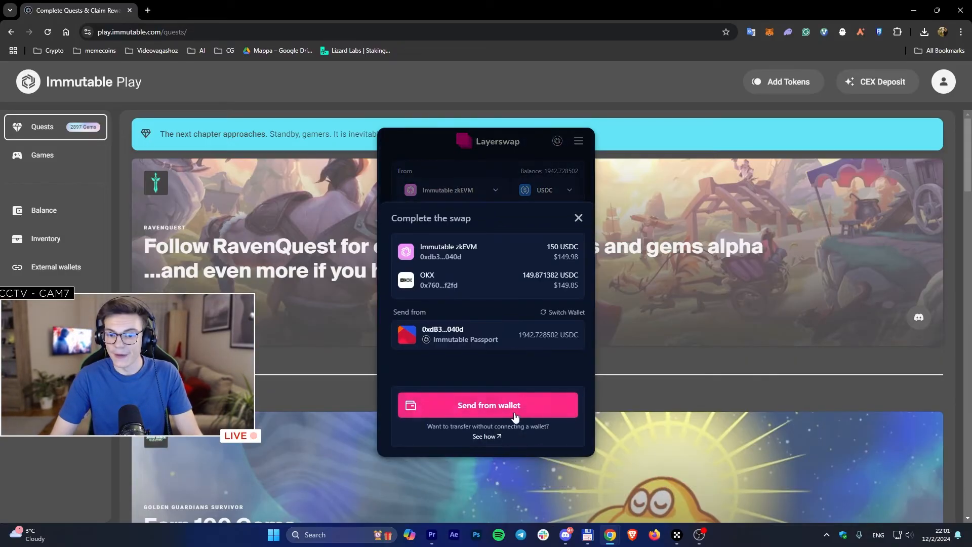
- Send from wallet, approve the 150 USDC Passport transfer, and open the deposit transaction
left_click(487, 405)
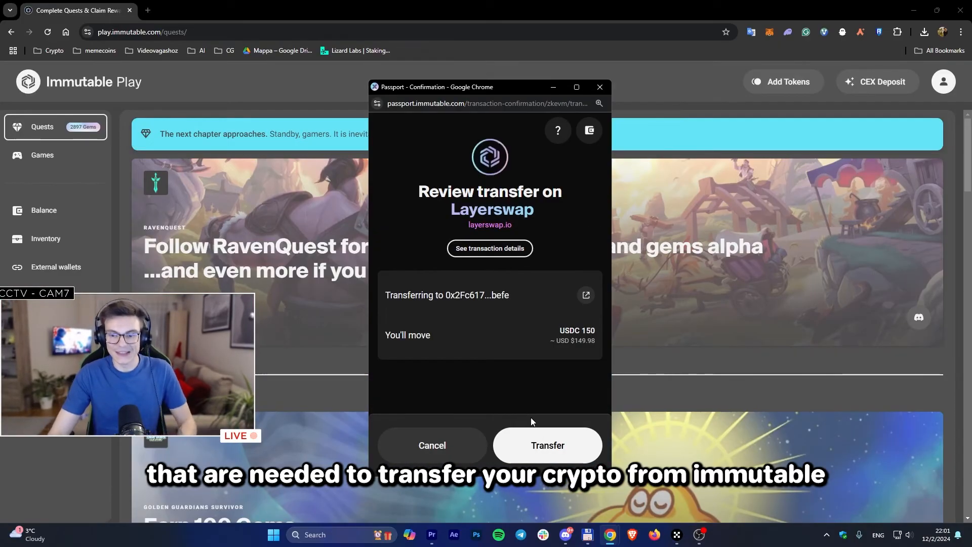
left_click(547, 445)
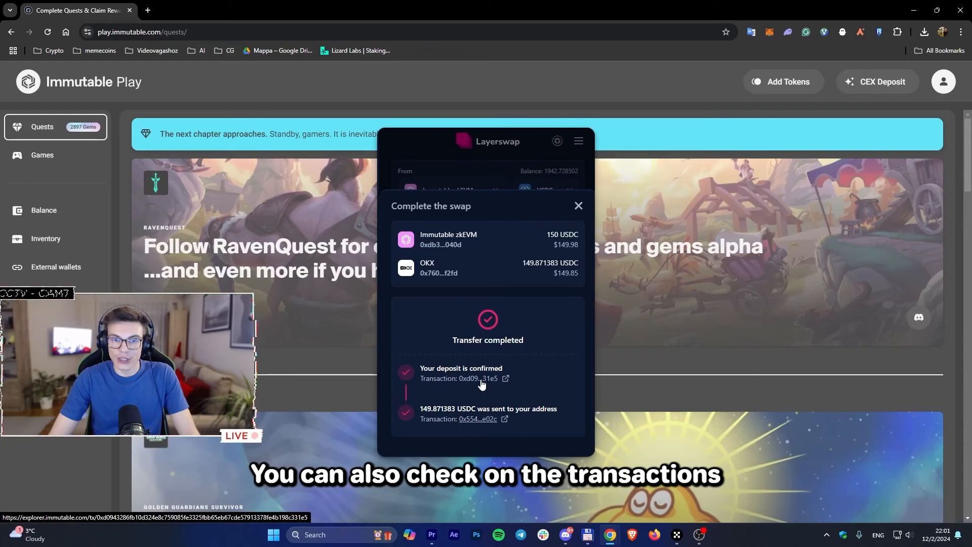
left_click(505, 378)
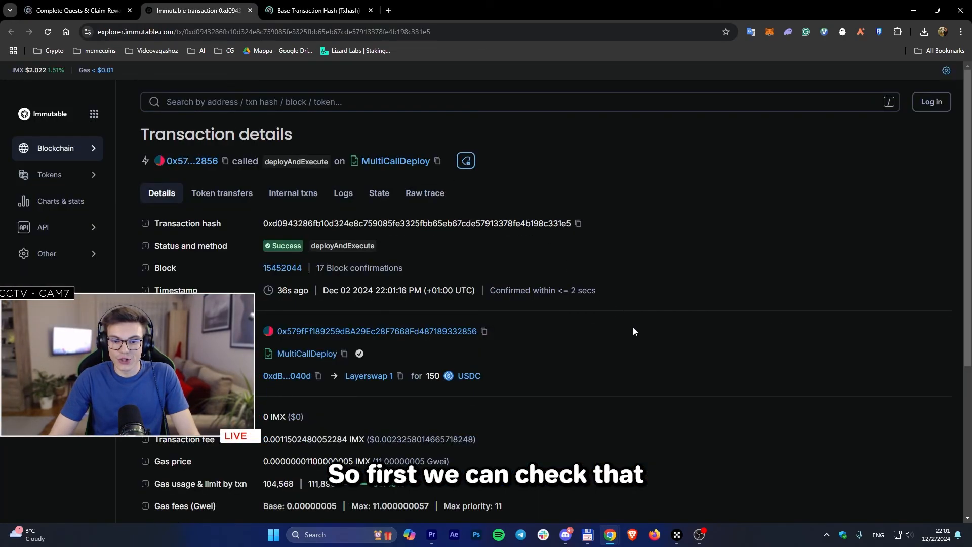
mouse_move(312, 398)
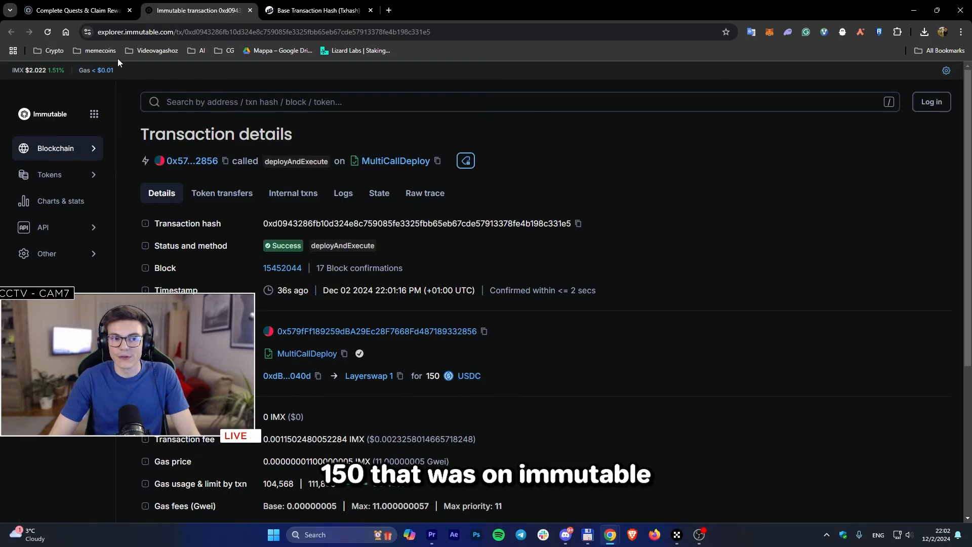
- Switch to the Base Transaction Hash tab after reviewing the zkEVM deposit
left_click(312, 10)
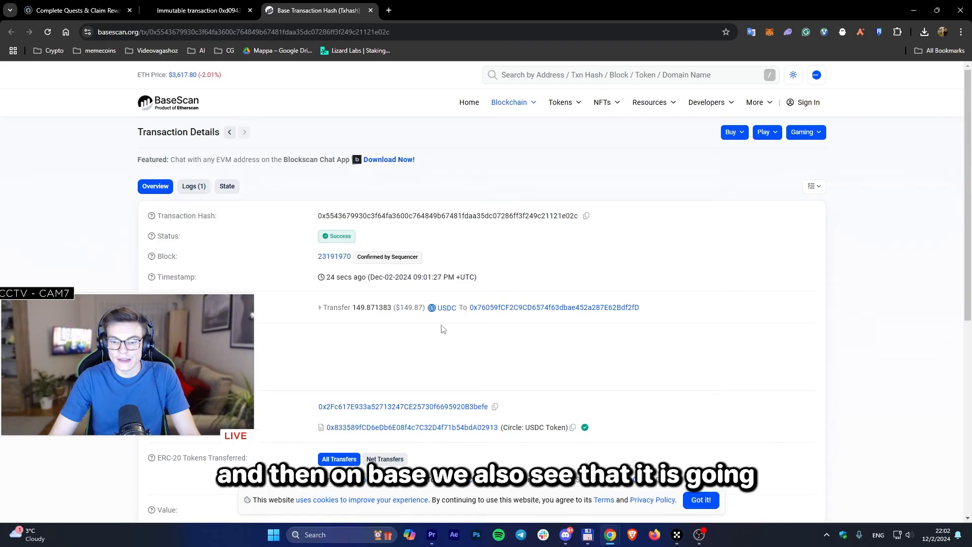
- Check the 149.871383 USDC Base transfer, then switch to the OKX email
scroll("down", 3)
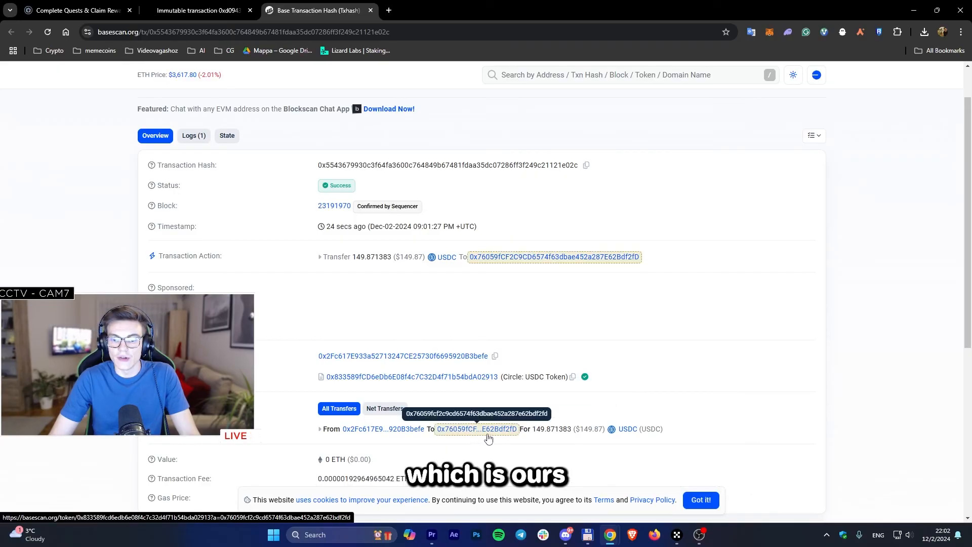
left_click(440, 11)
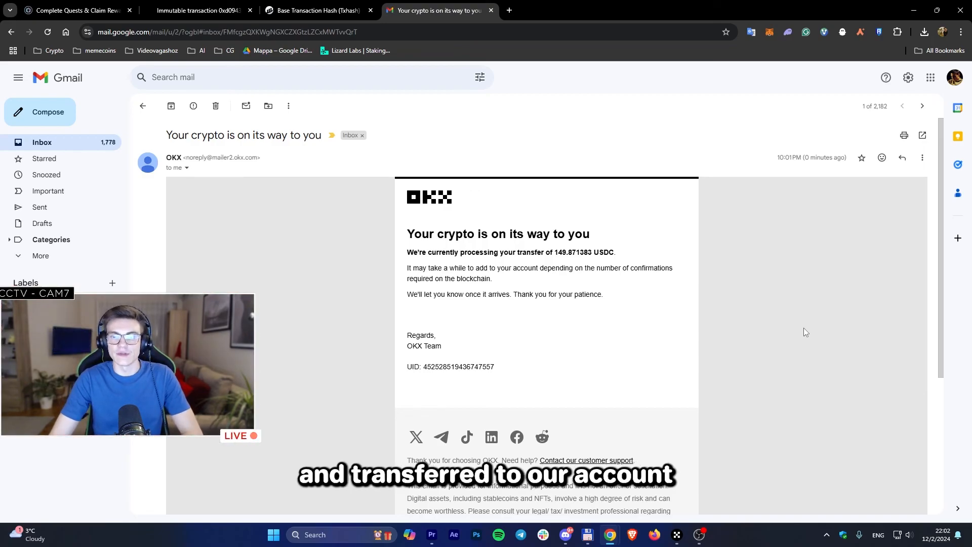
mouse_move(778, 327)
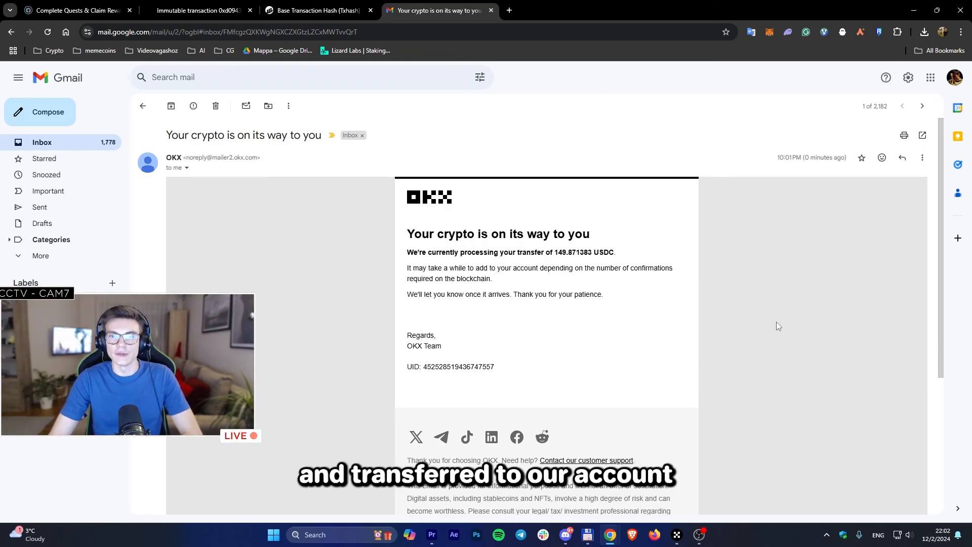